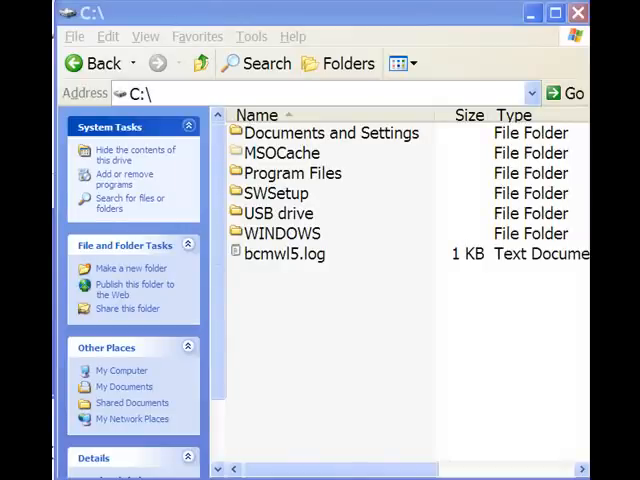
mouse_move(485, 295)
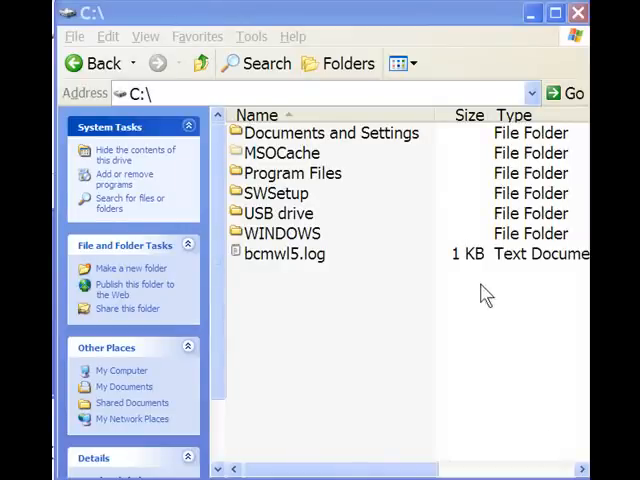
mouse_move(315, 225)
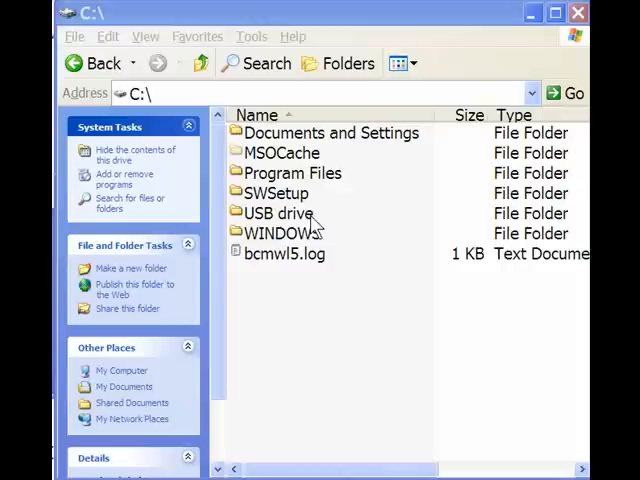
mouse_move(300, 145)
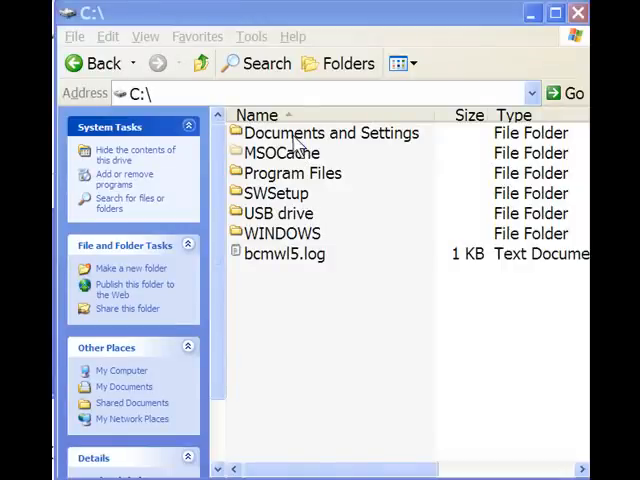
- Drill from Documents and Settings through Application Data, Mozilla and Firefox into Profiles
double_click(331, 133)
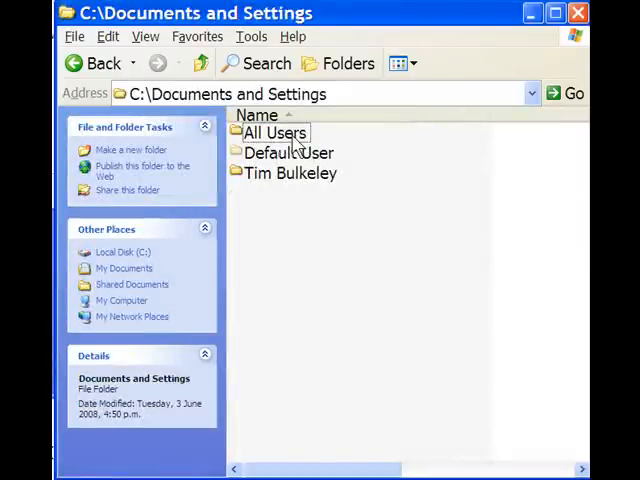
mouse_move(290, 173)
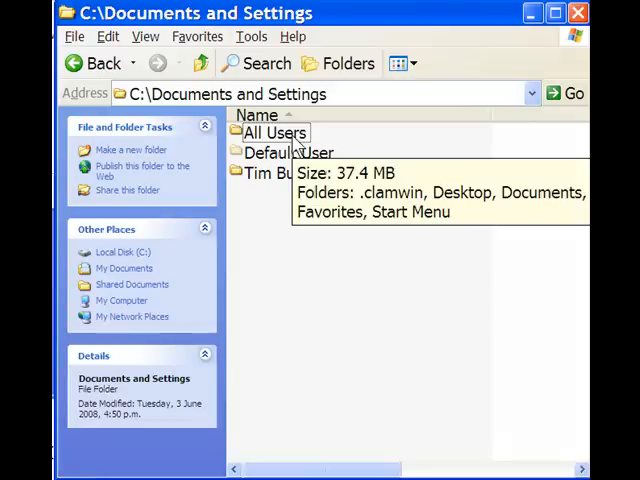
mouse_move(288, 178)
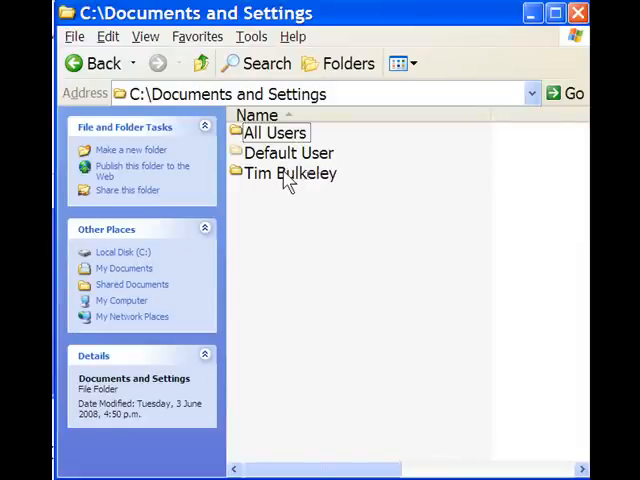
mouse_move(289, 173)
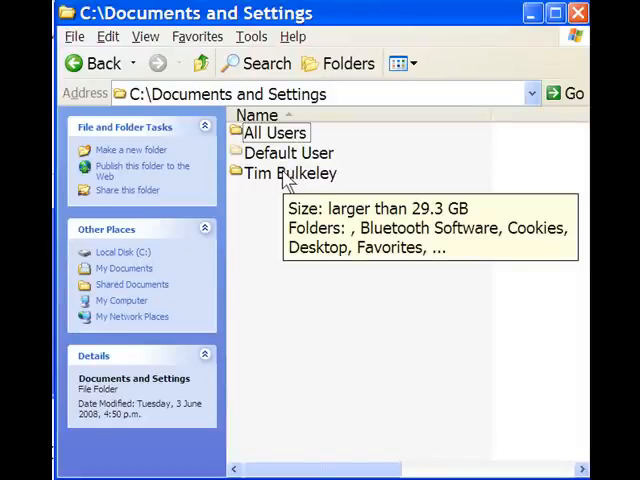
double_click(289, 173)
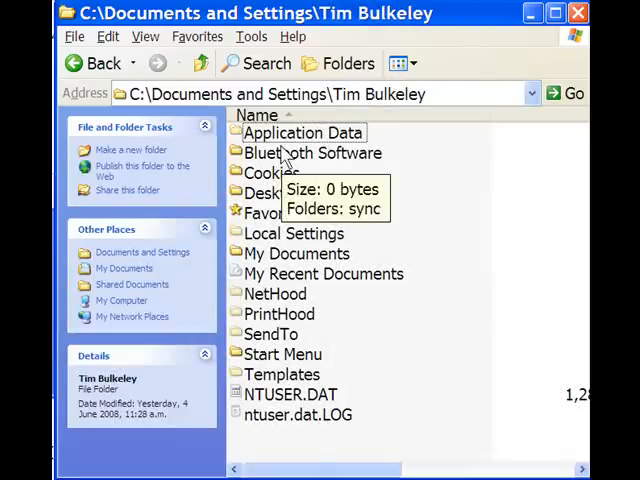
double_click(302, 132)
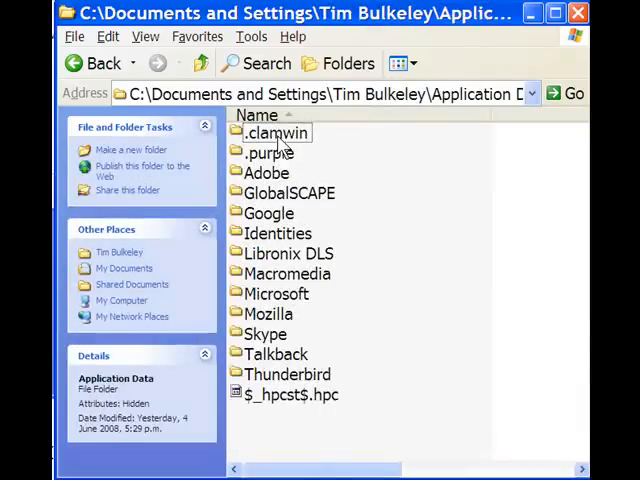
mouse_move(278, 322)
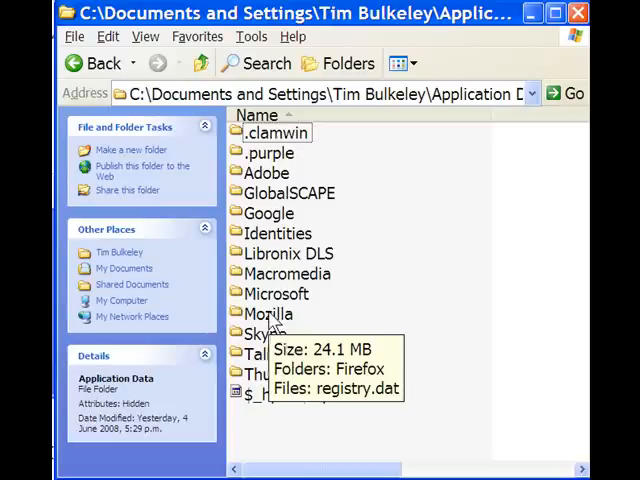
double_click(270, 313)
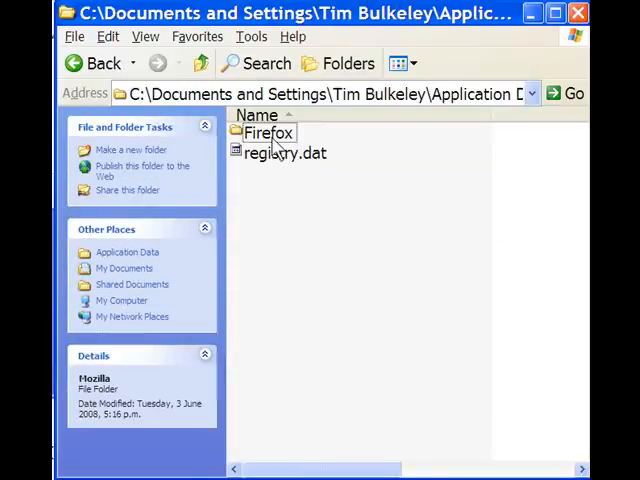
double_click(267, 132)
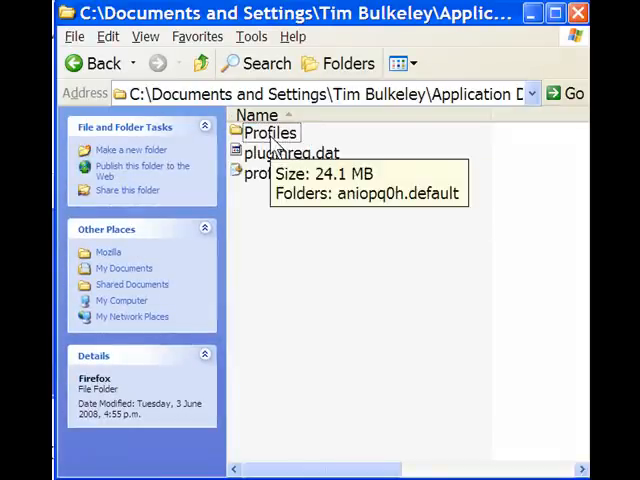
double_click(271, 132)
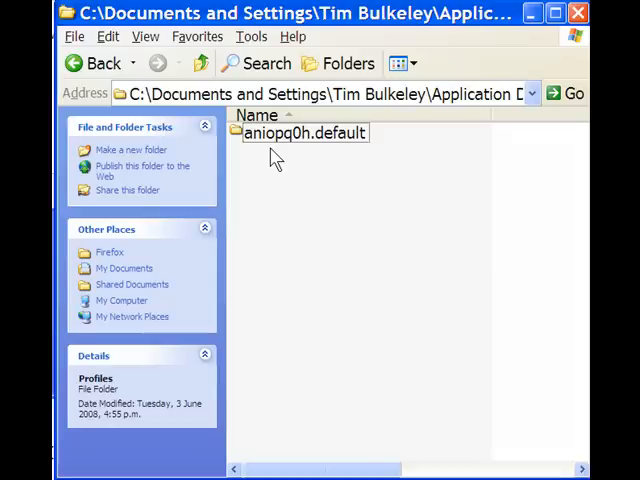
- Open the aniopq0h.default profile folder and select its zotero subfolder
click(303, 132)
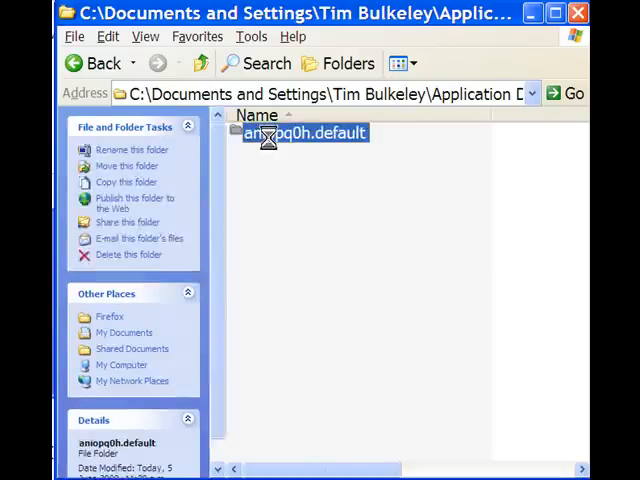
double_click(305, 132)
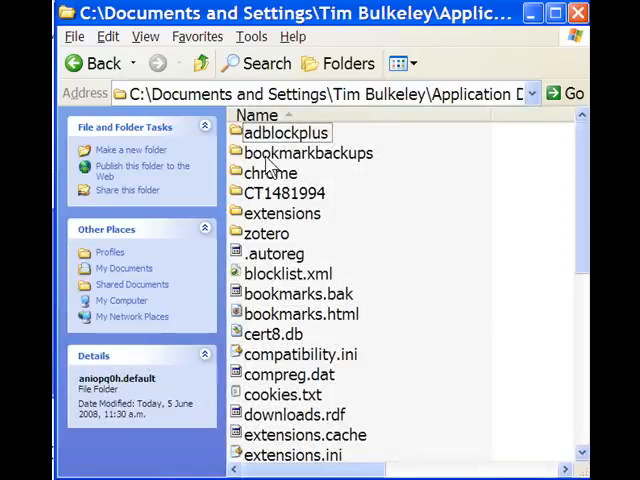
mouse_move(267, 233)
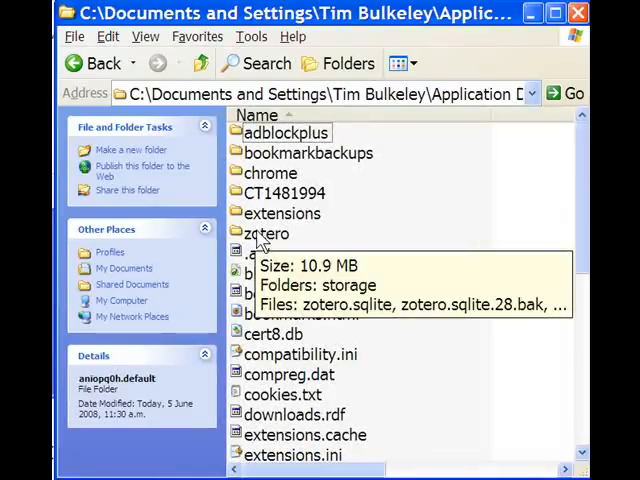
click(268, 233)
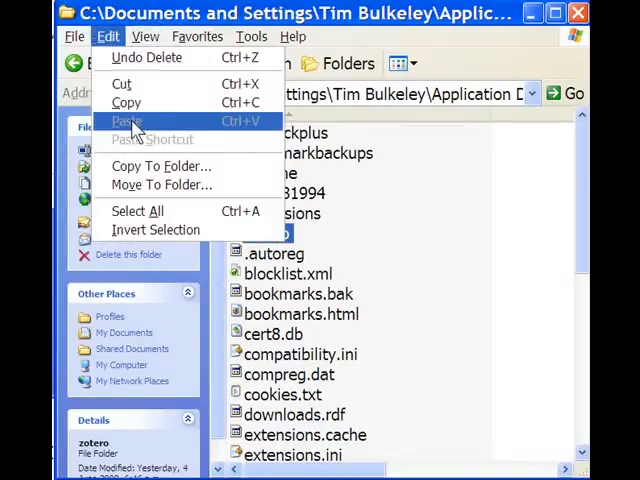
- Copy the selected zotero folder with Edit > Copy
click(127, 120)
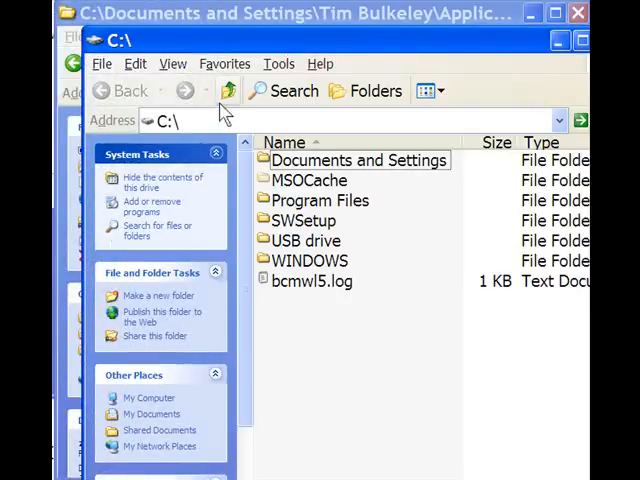
- Move up to My Computer, open My Book (E:), and open the Edit menu to paste
click(227, 91)
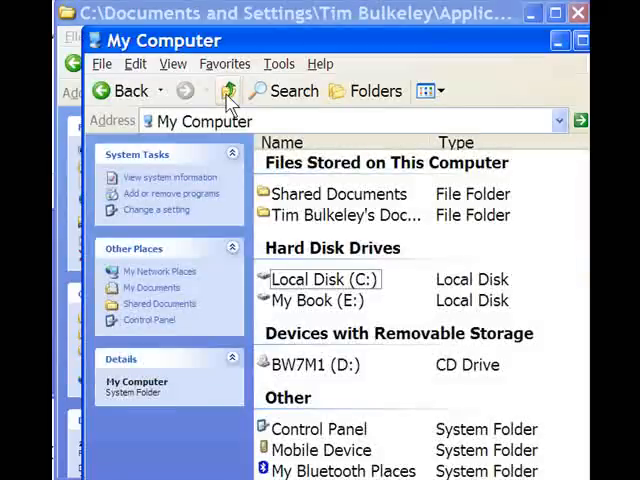
mouse_move(310, 250)
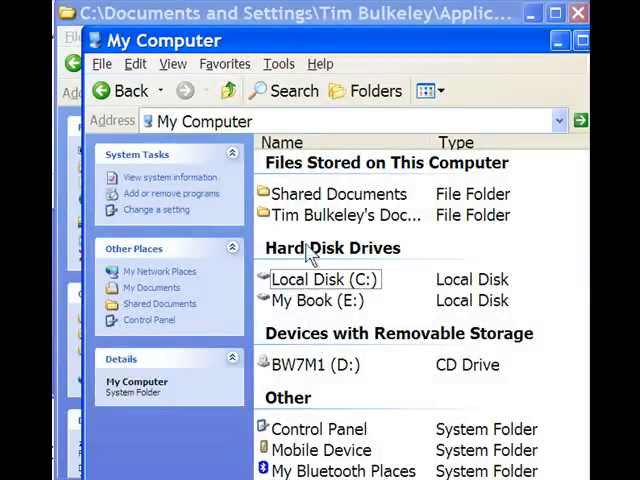
double_click(316, 300)
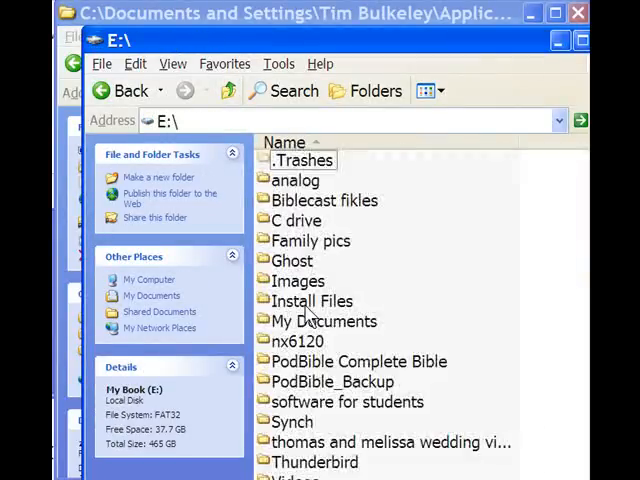
mouse_move(455, 222)
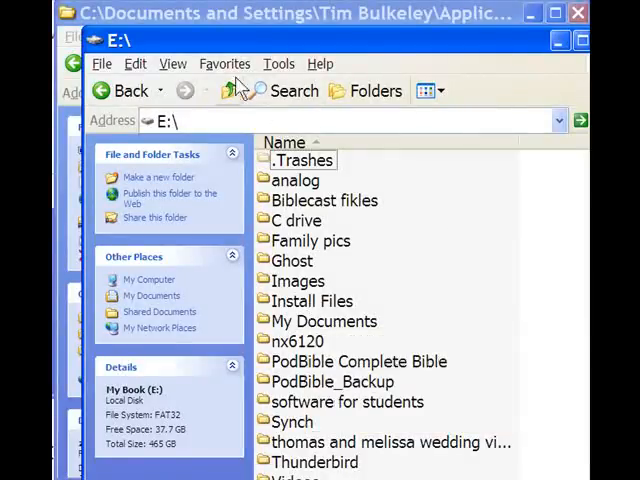
click(135, 63)
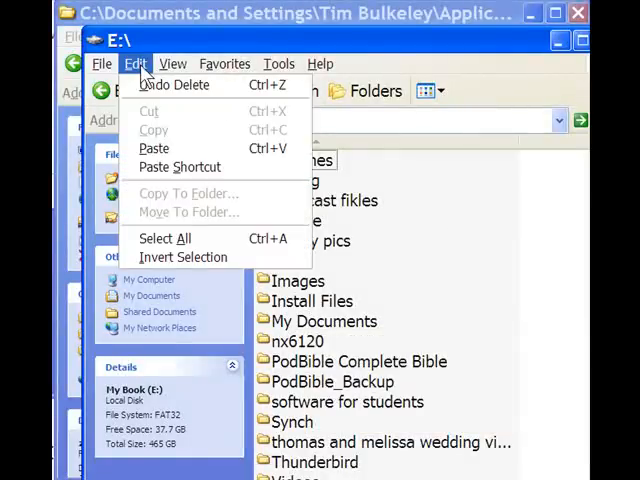